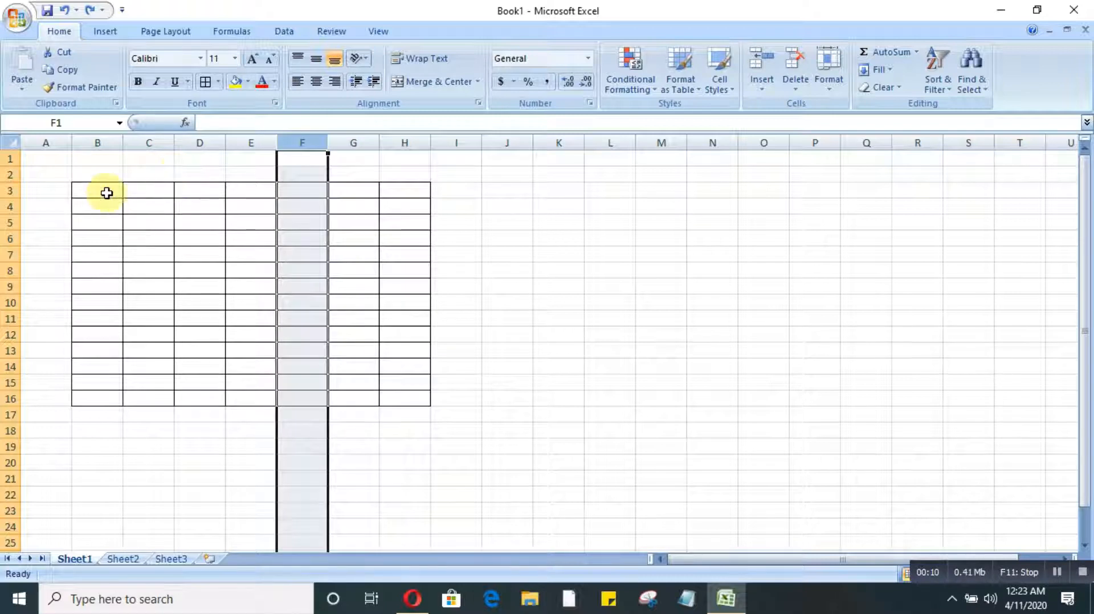
mouse_move(435, 187)
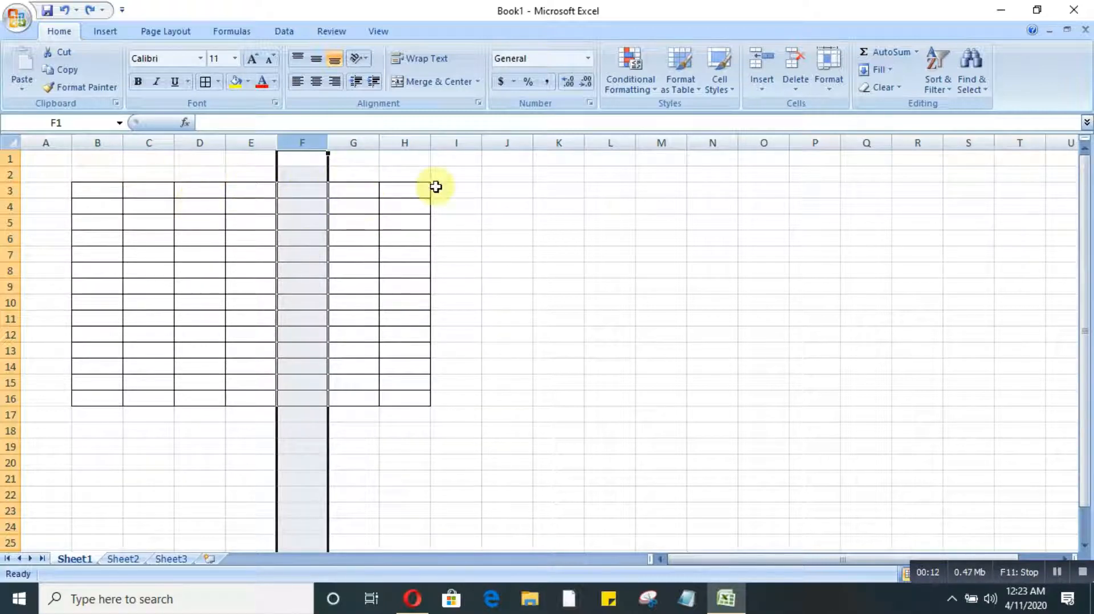
Step: Widen columns B through H together to a uniform width of about 20.71, then deselect
left_click(404, 142)
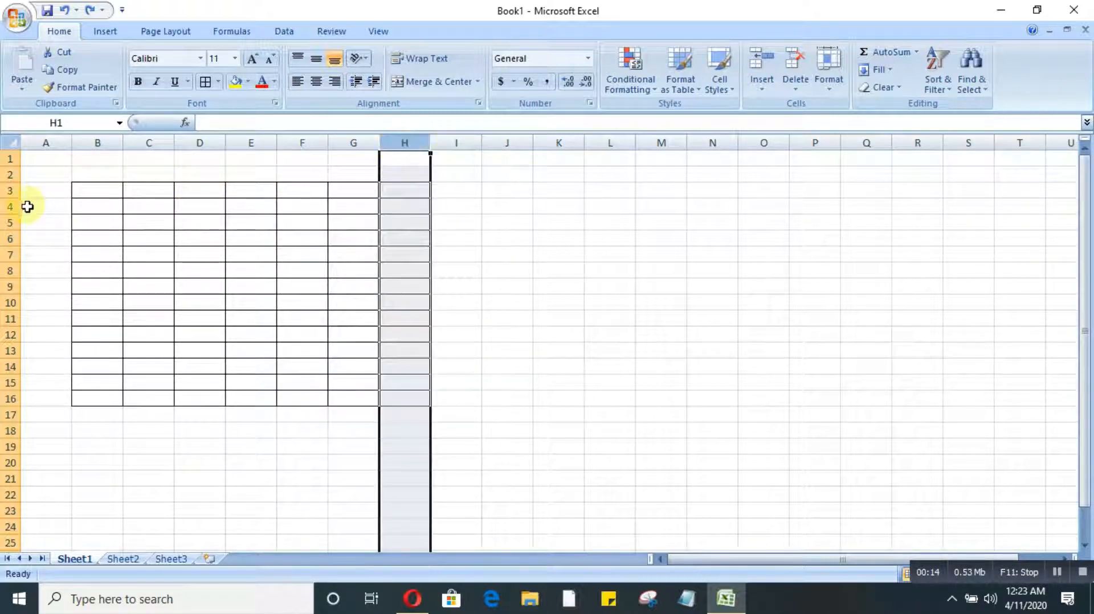
left_click(10, 190)
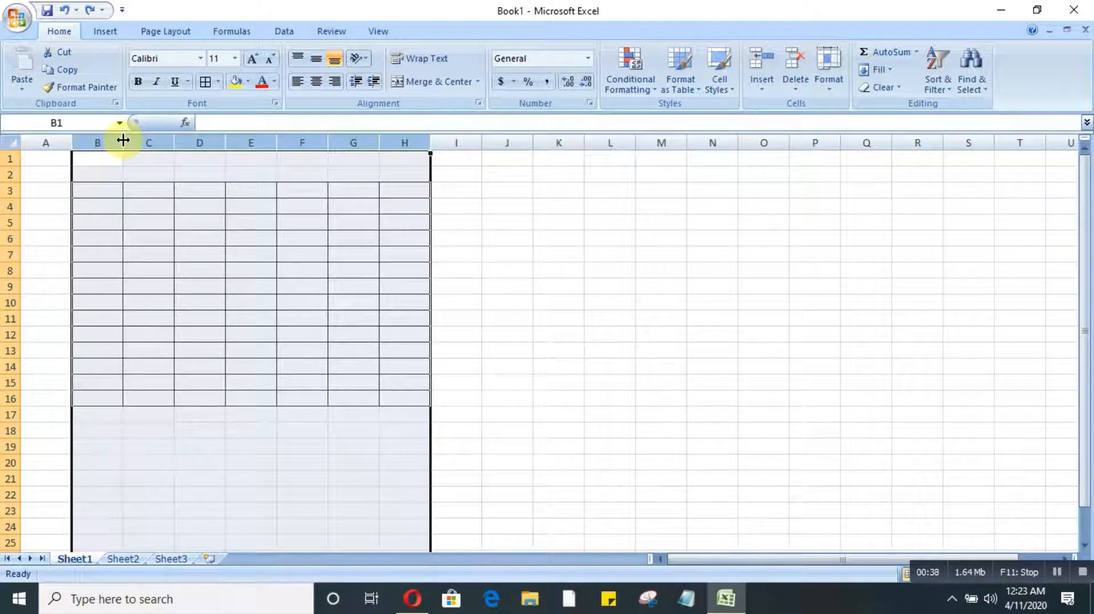
left_click_drag(123, 140, 167, 136)
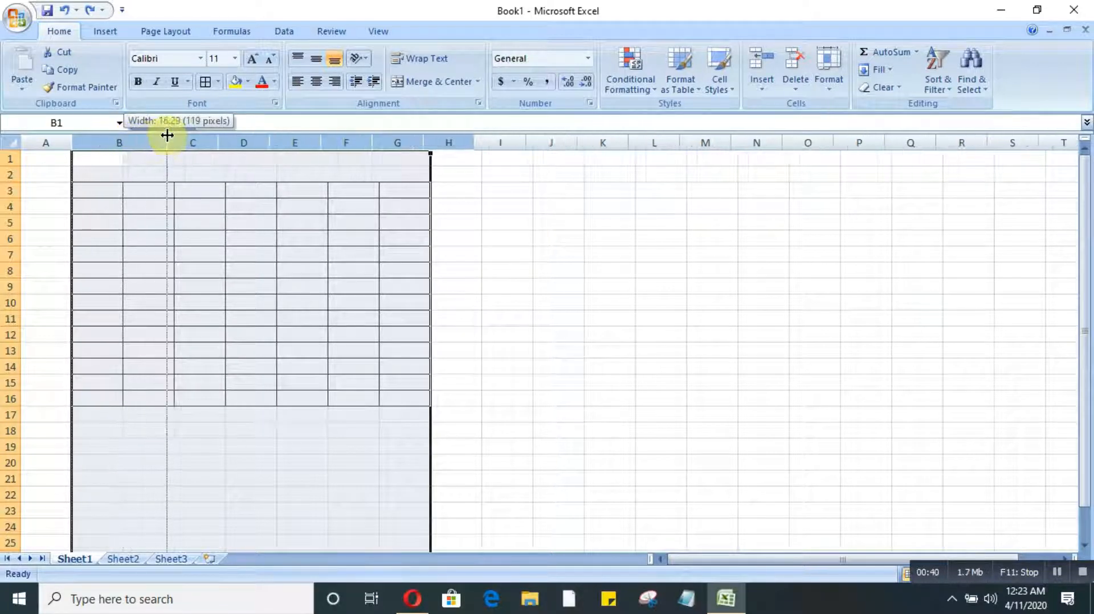
left_click_drag(166, 143, 193, 142)
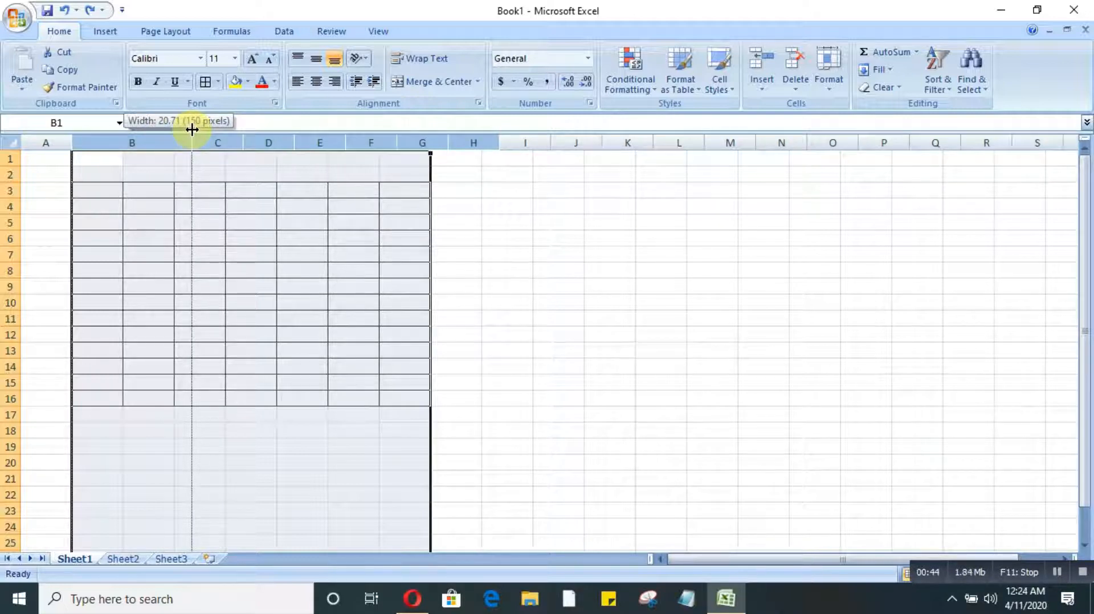
left_click_drag(192, 143, 202, 143)
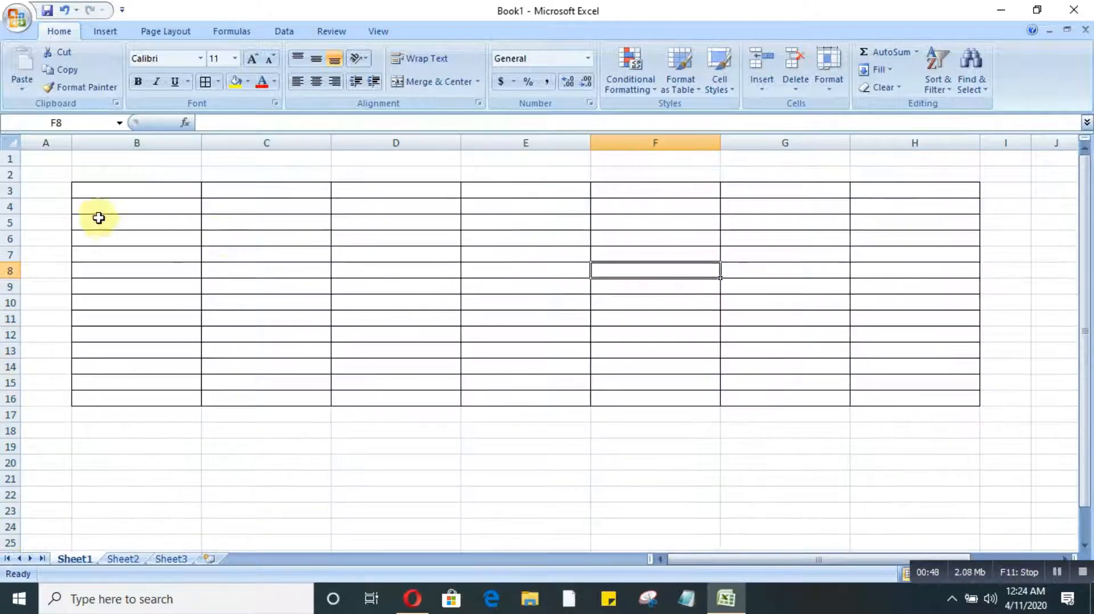
mouse_move(356, 202)
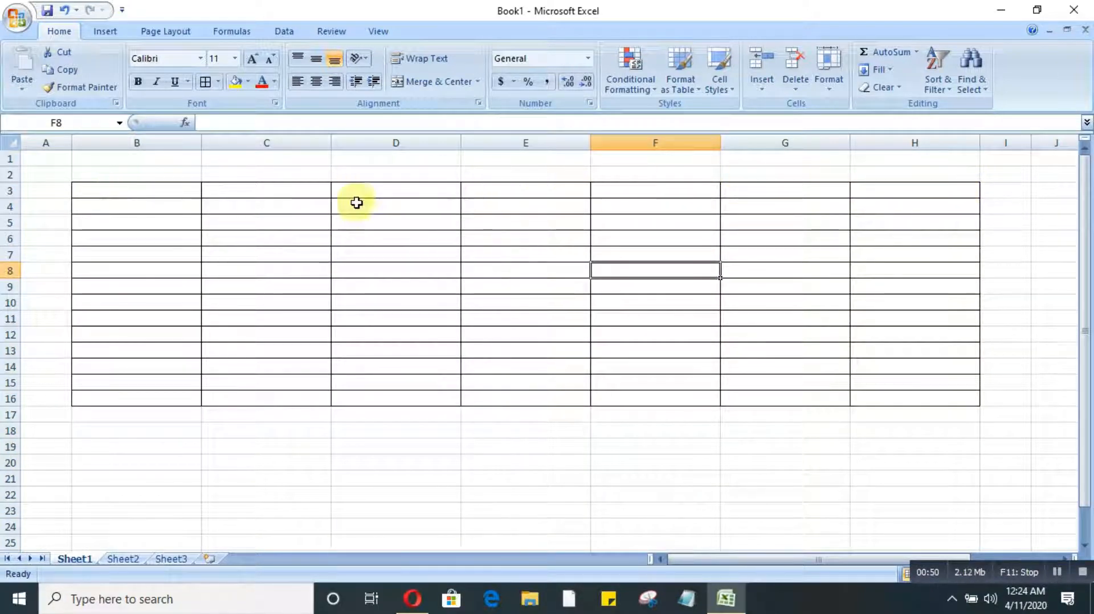
mouse_move(103, 185)
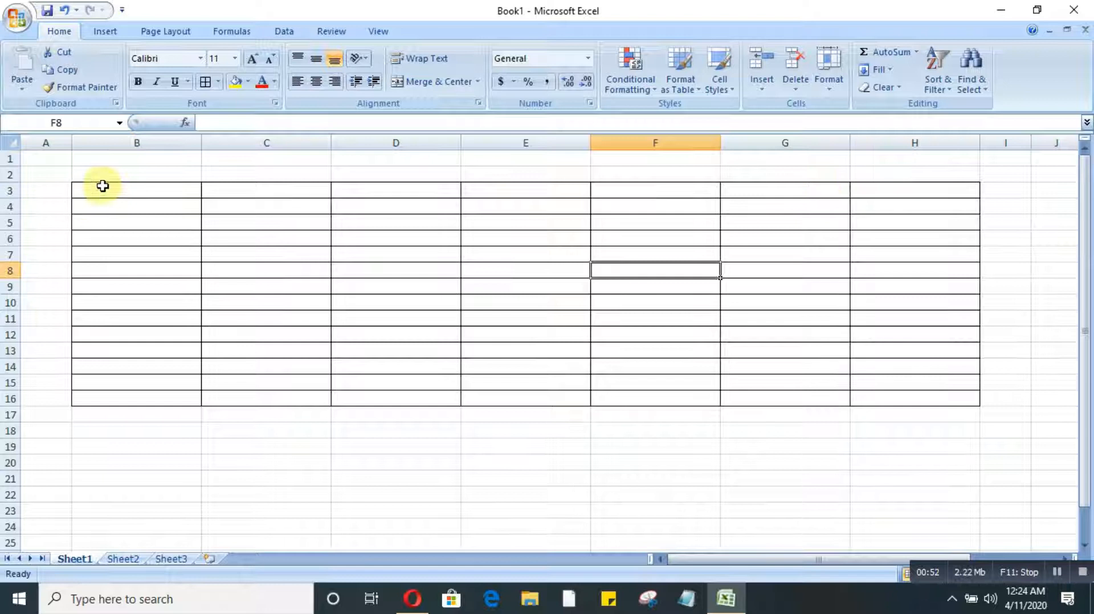
left_click(137, 190)
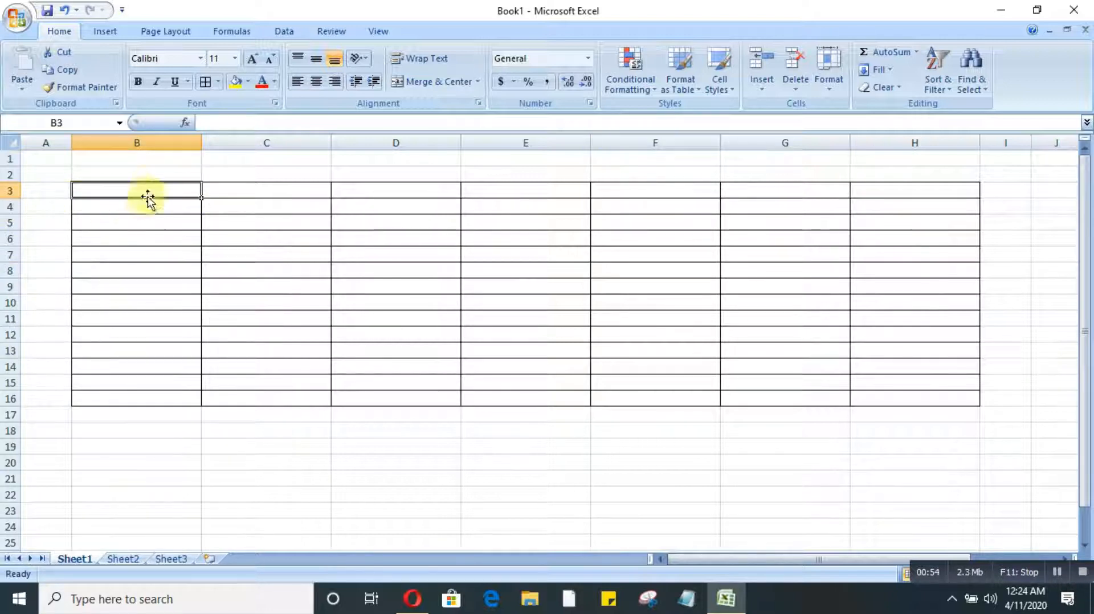
mouse_move(89, 418)
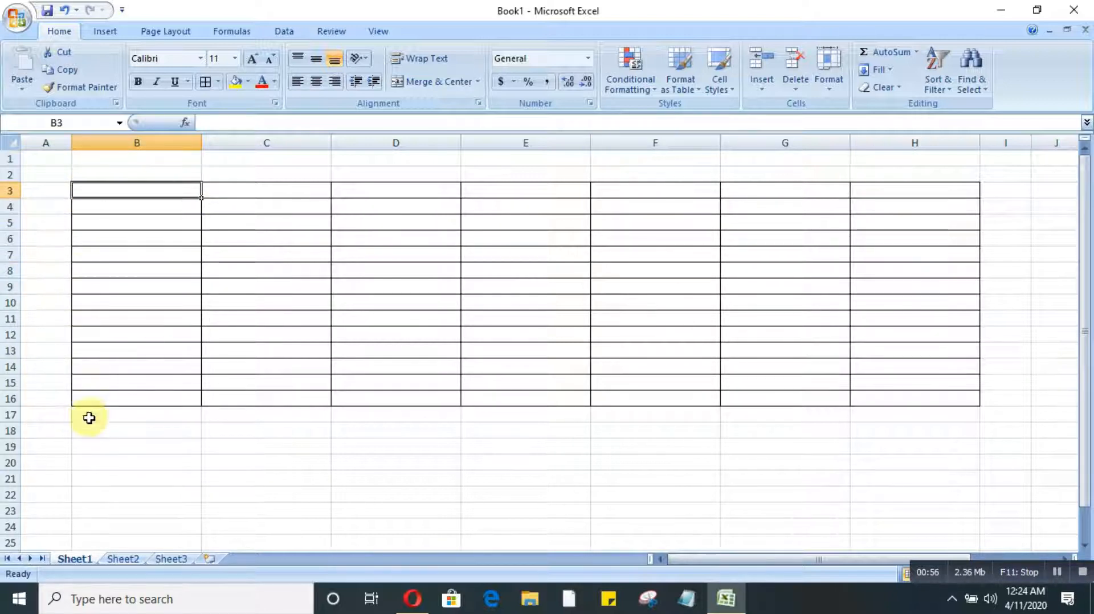
mouse_move(345, 245)
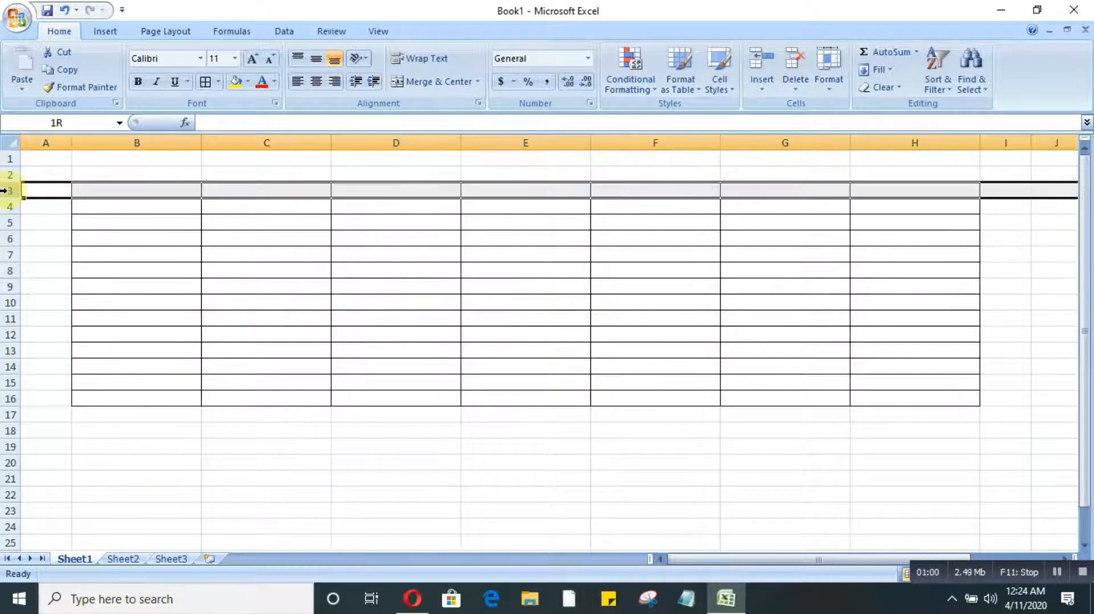
Step: Set rows 3 through 16 to a uniform height of 27.00 (36 pixels)
left_click_drag(10, 190, 10, 367)
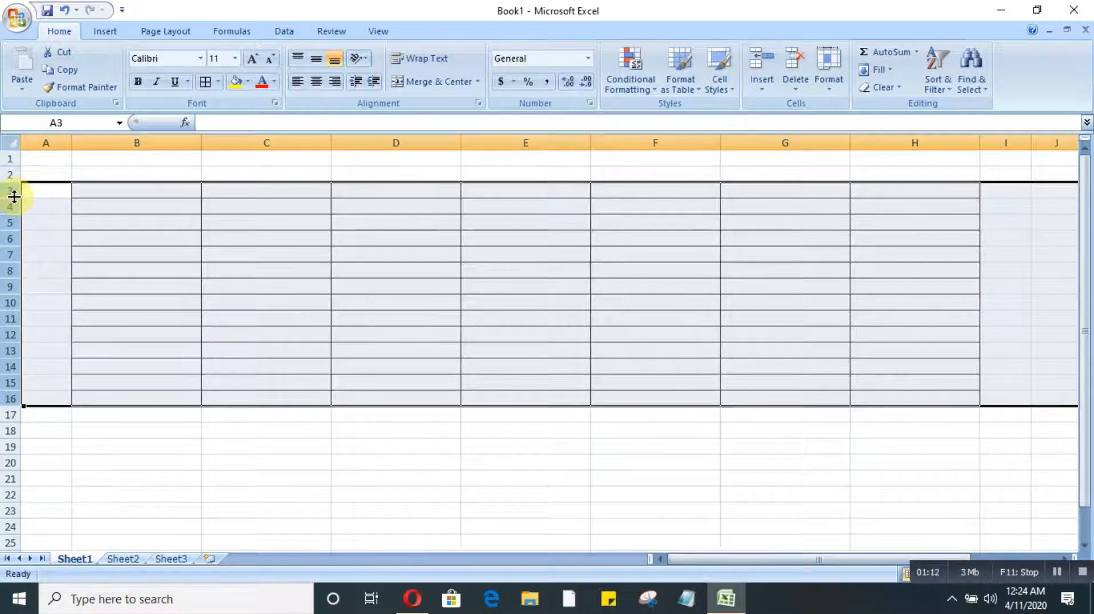
left_click_drag(13, 196, 13, 210)
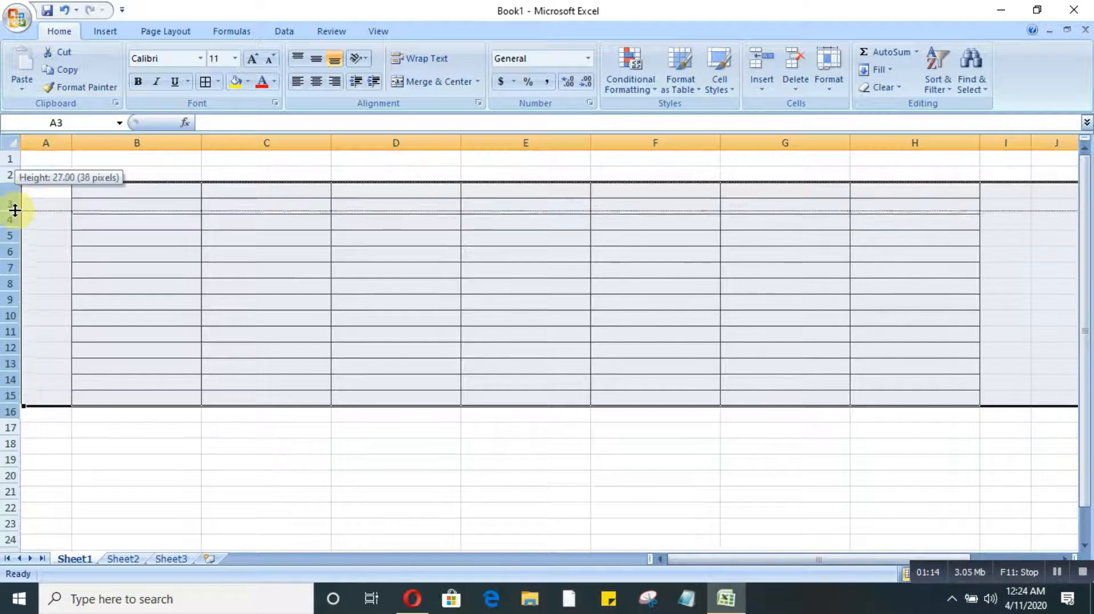
left_click_drag(12, 210, 13, 213)
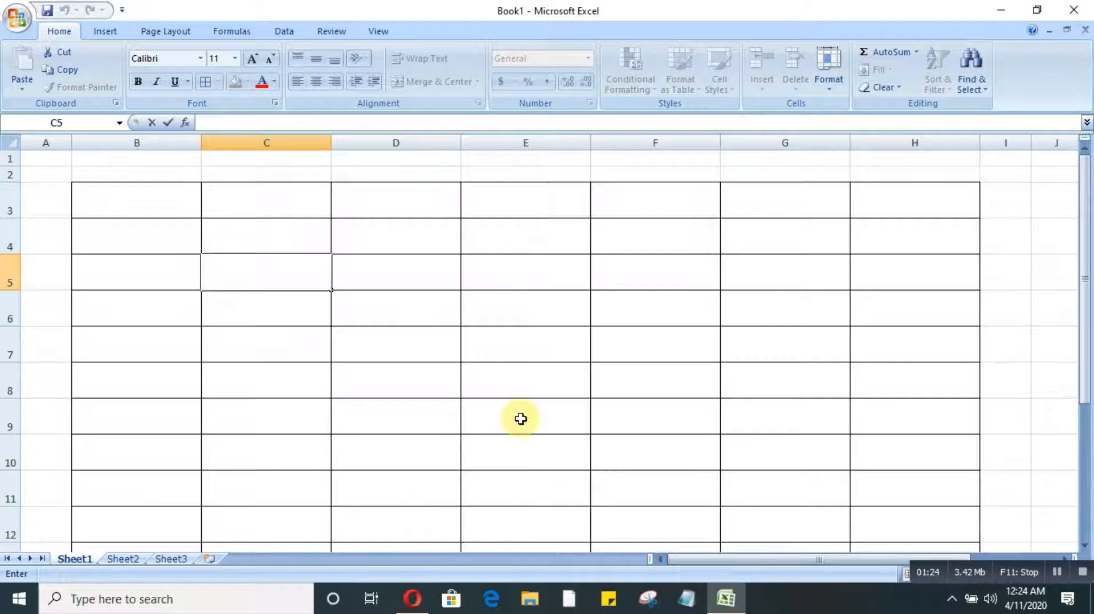
scroll("down", 3)
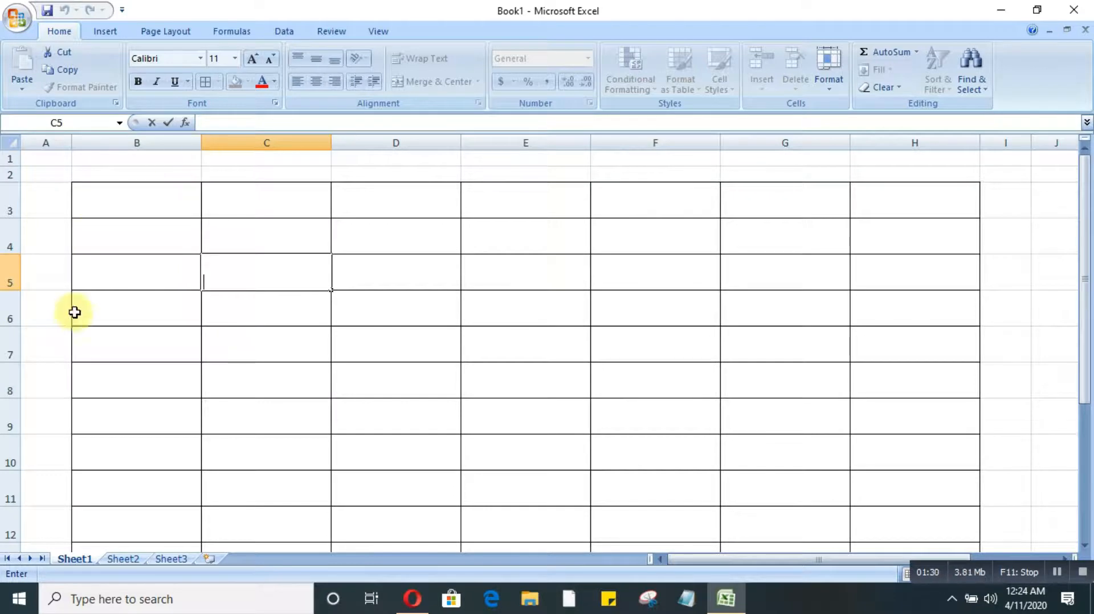
mouse_move(584, 324)
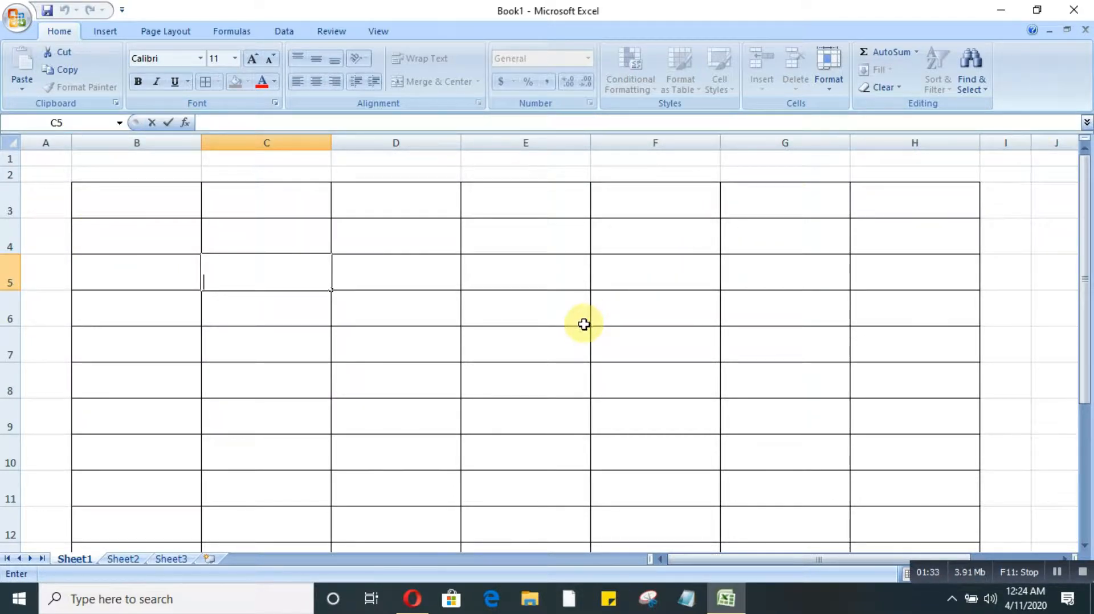
mouse_move(336, 269)
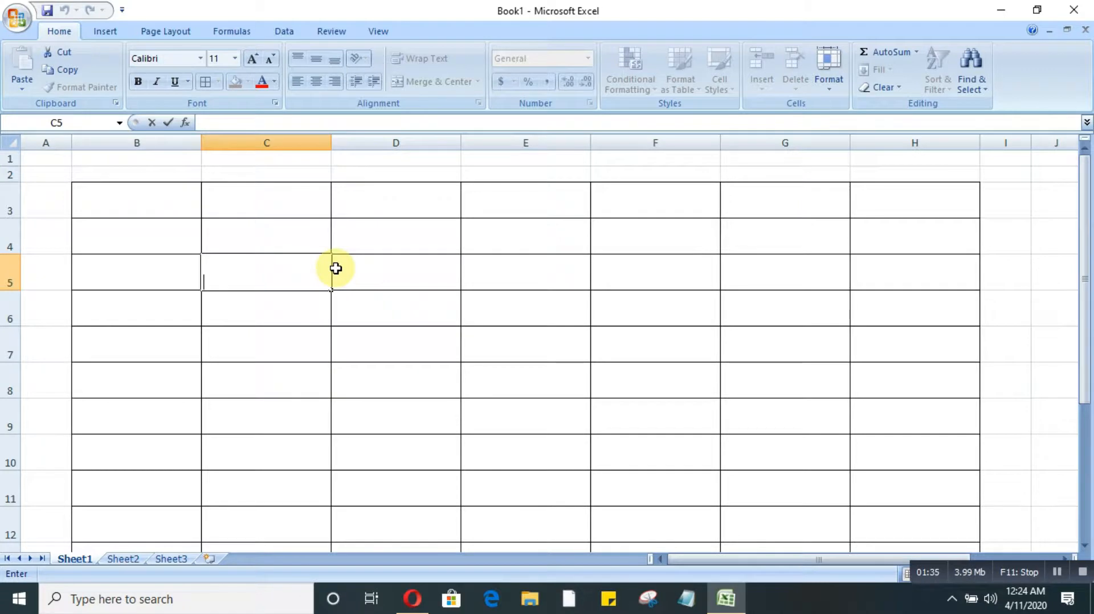